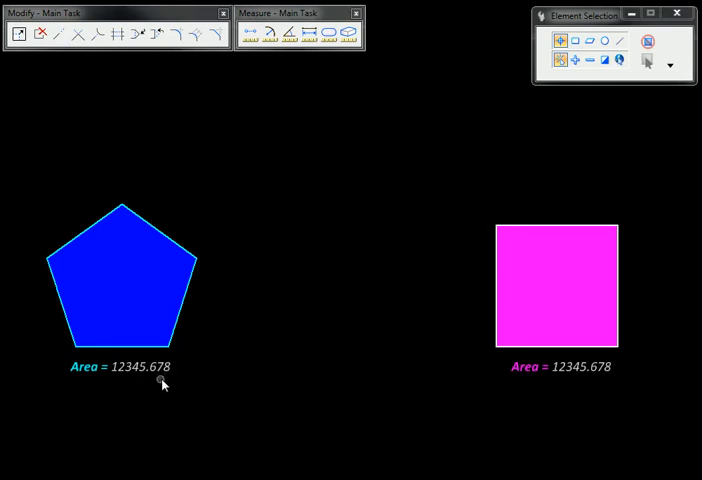
Step: Measure the blue pentagon's area by element, reading 12345.678 square millimetres
{"action": "left_click", "coordinate": [118, 298]}
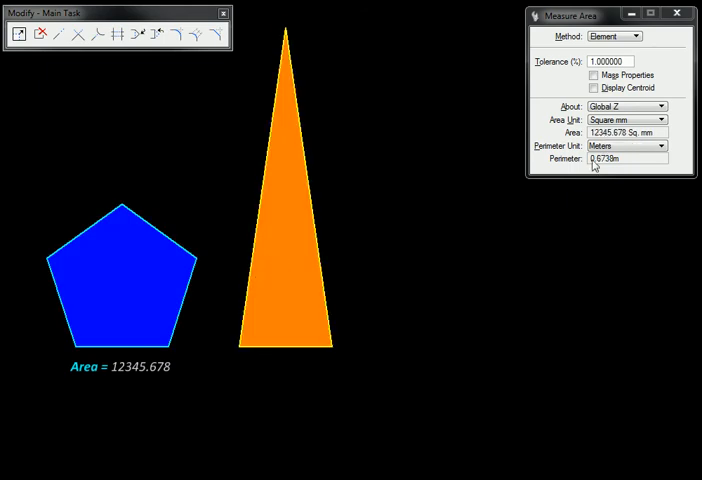
{"action": "left_click", "coordinate": [116, 302]}
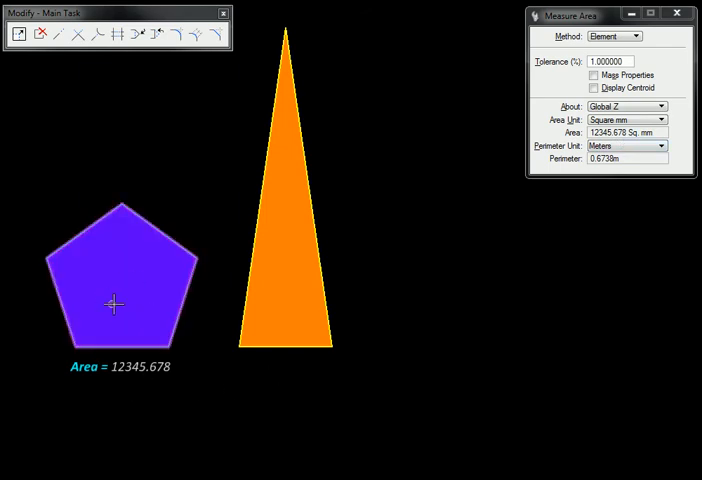